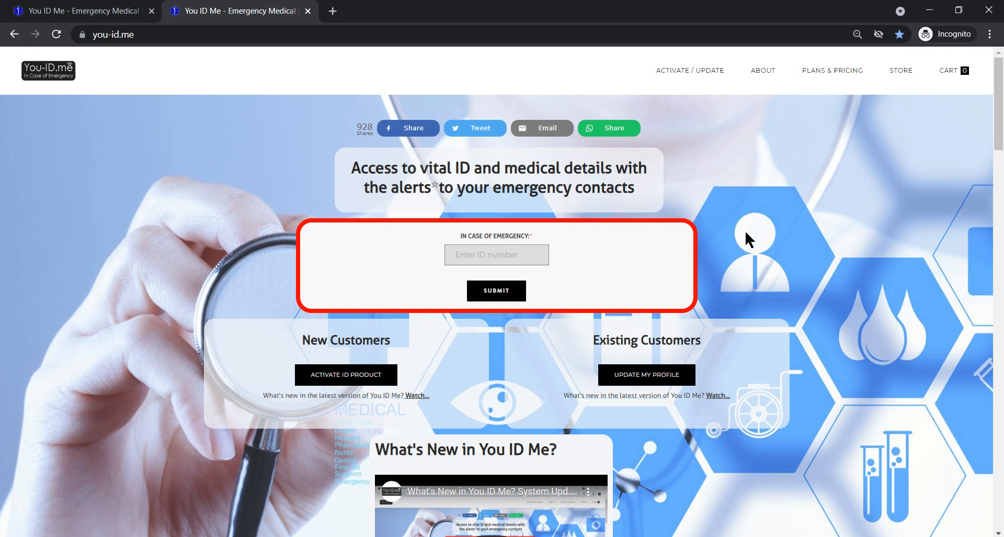
{"action": "mouse_move", "coordinate": [663, 302]}
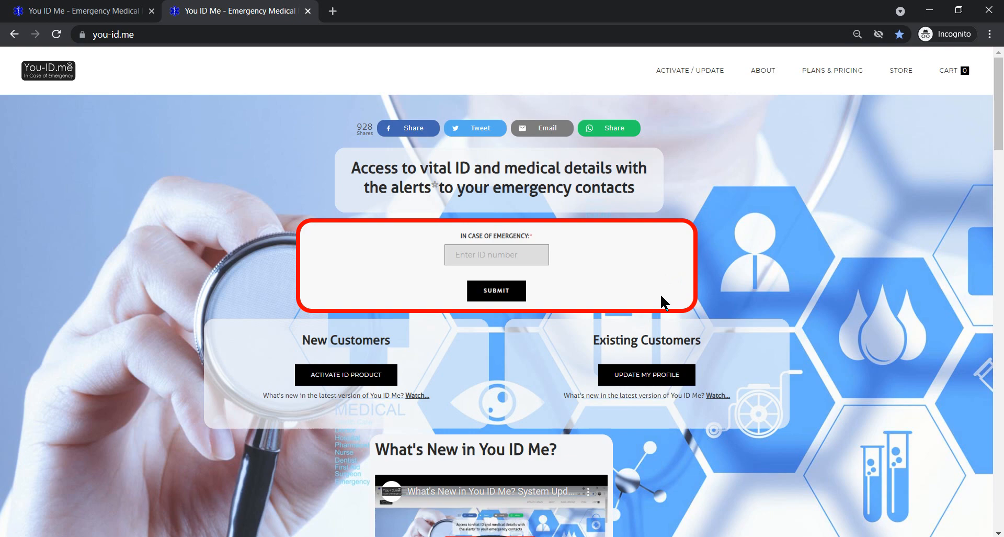
{"action": "mouse_move", "coordinate": [707, 305]}
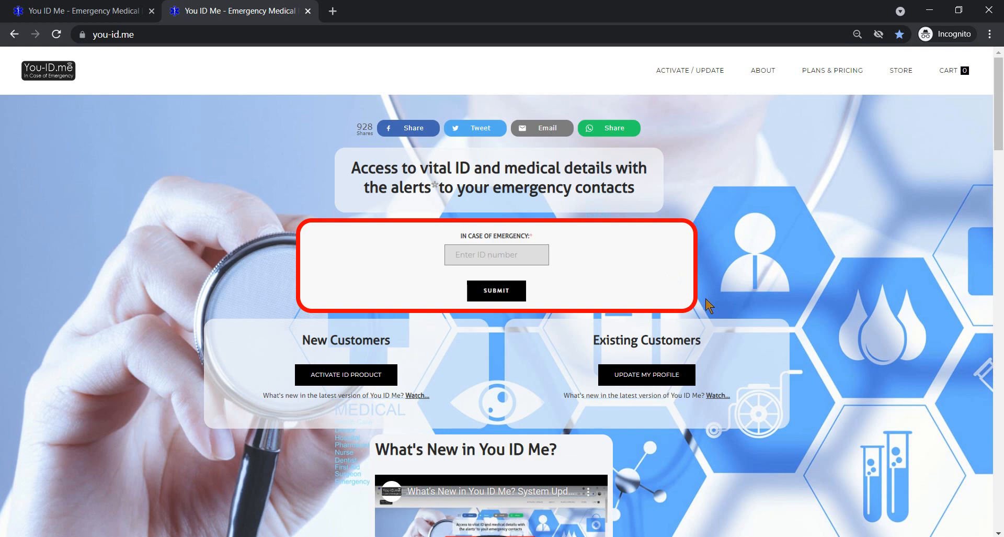
{"action": "mouse_move", "coordinate": [698, 303]}
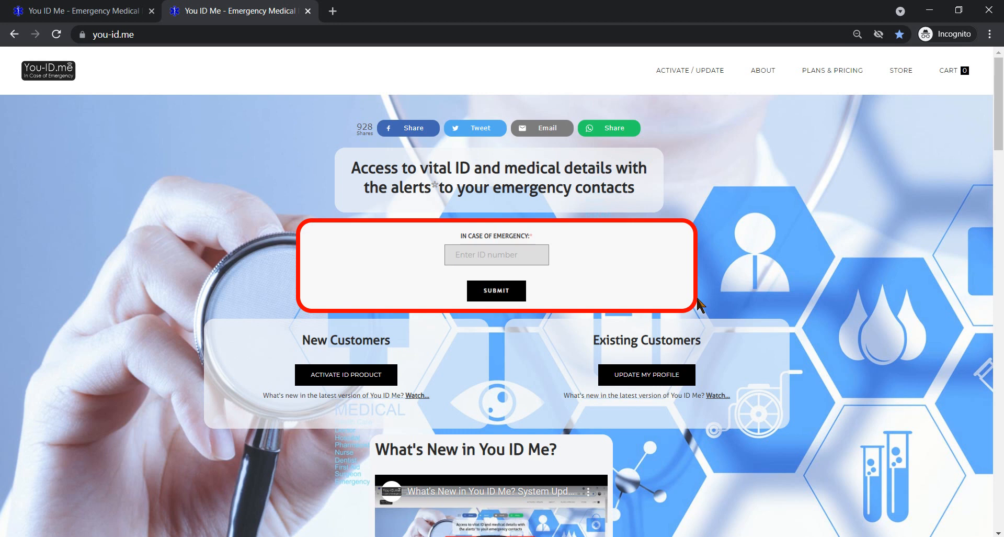
{"action": "mouse_move", "coordinate": [703, 303]}
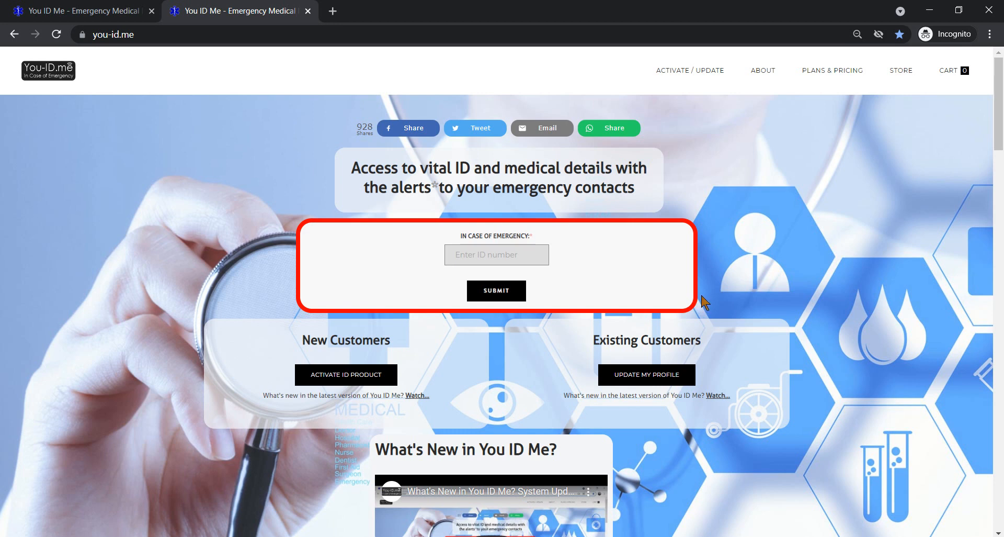
{"action": "mouse_move", "coordinate": [561, 276]}
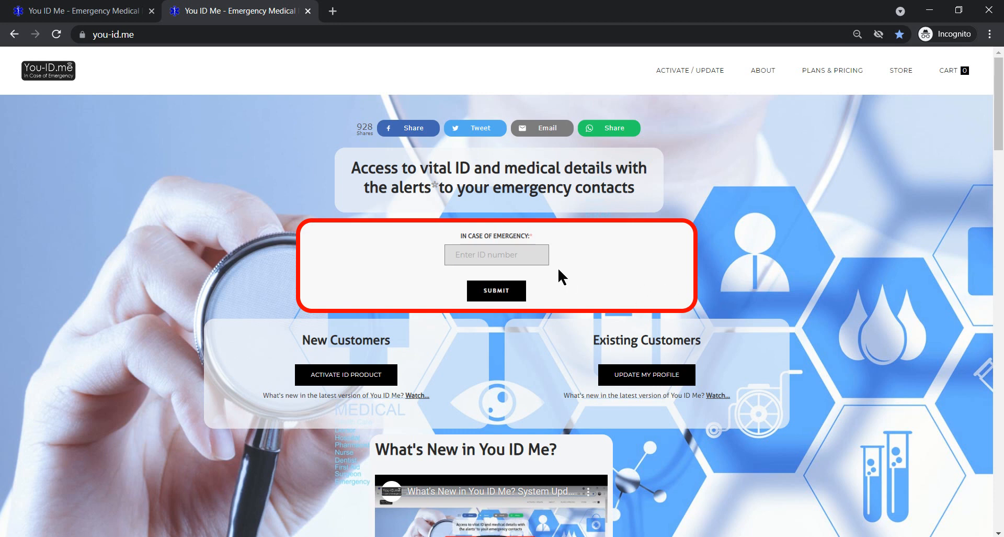
{"action": "mouse_move", "coordinate": [583, 264]}
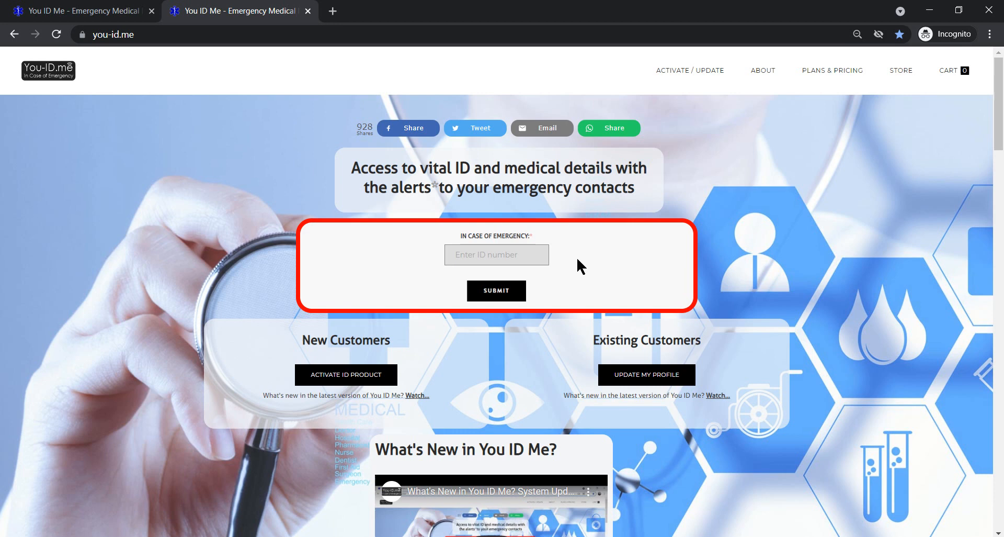
{"action": "mouse_move", "coordinate": [553, 302]}
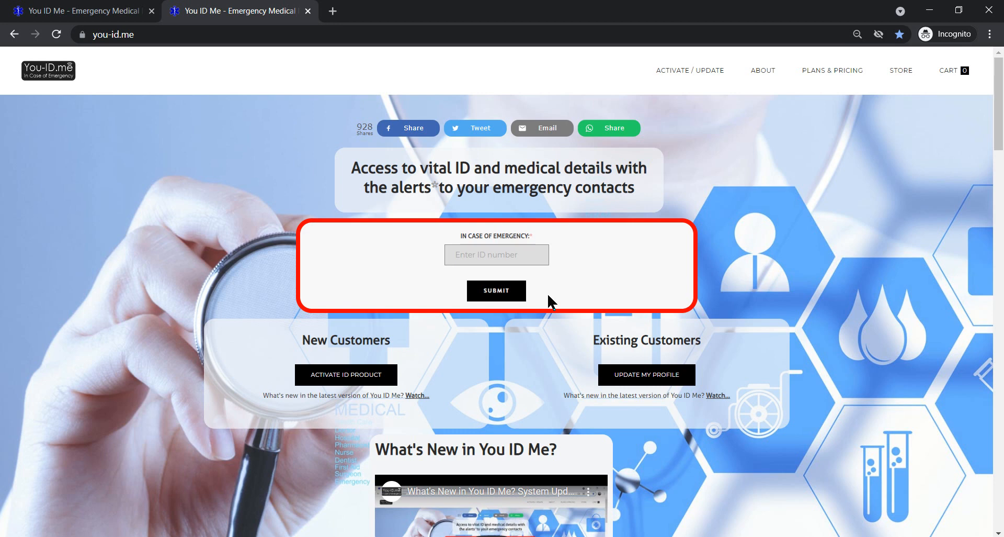
{"action": "mouse_move", "coordinate": [545, 284]}
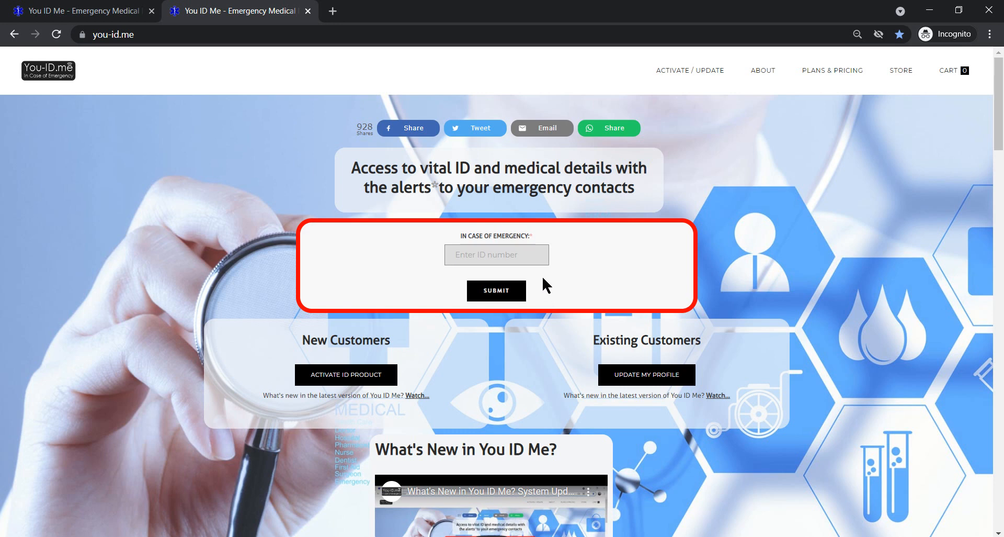
{"action": "mouse_move", "coordinate": [535, 284]}
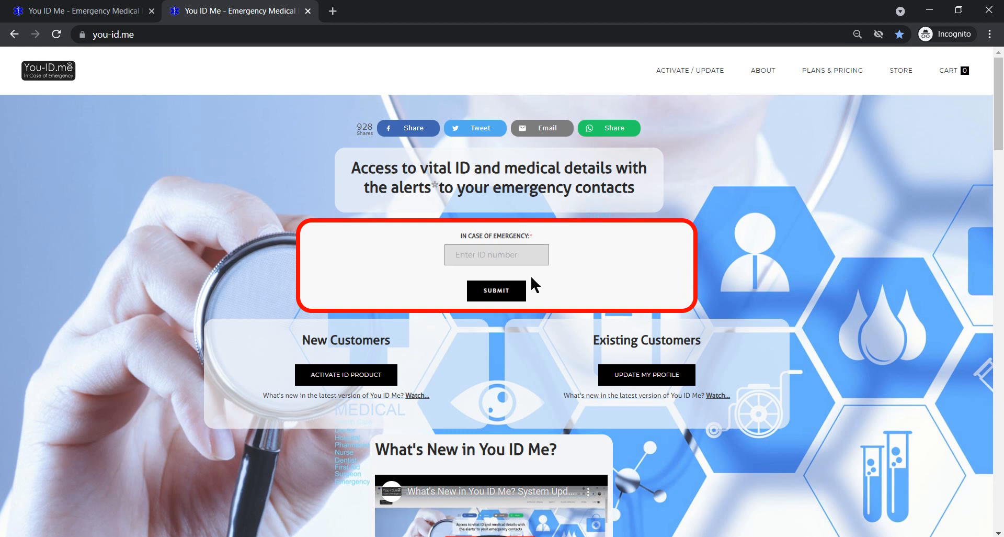
{"action": "mouse_move", "coordinate": [296, 415]}
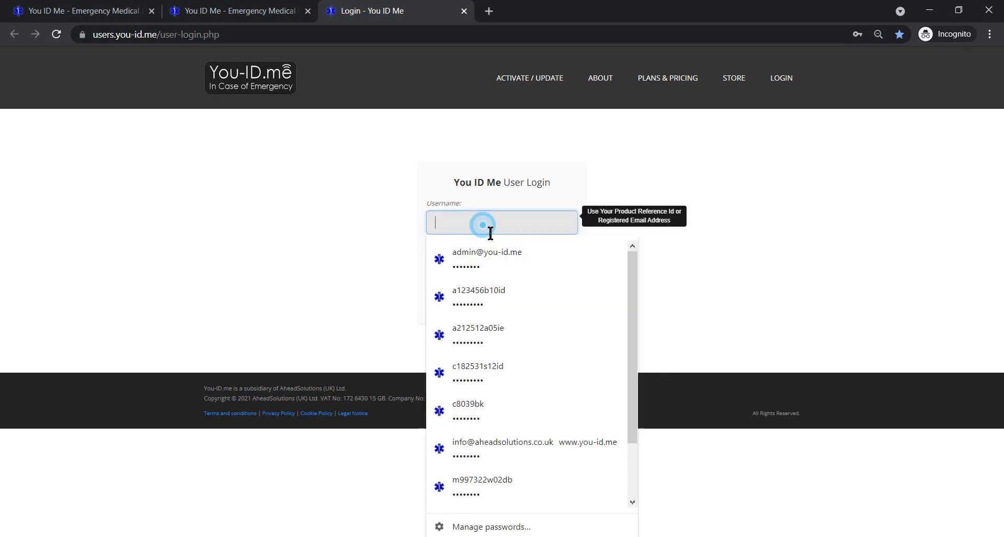
Sign in to You ID Me using the saved autofilled credentials
{"action": "left_click", "coordinate": [478, 294]}
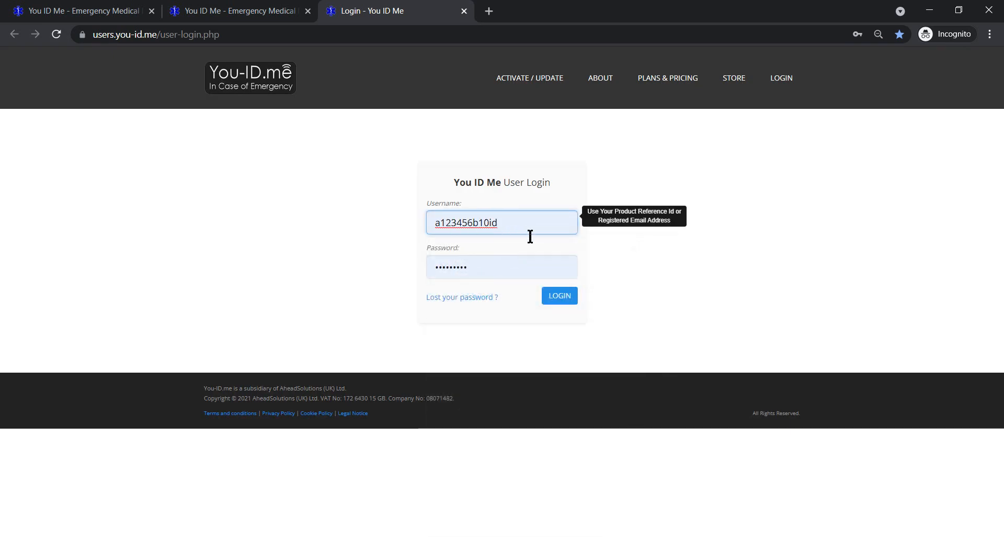
{"action": "left_click", "coordinate": [559, 295]}
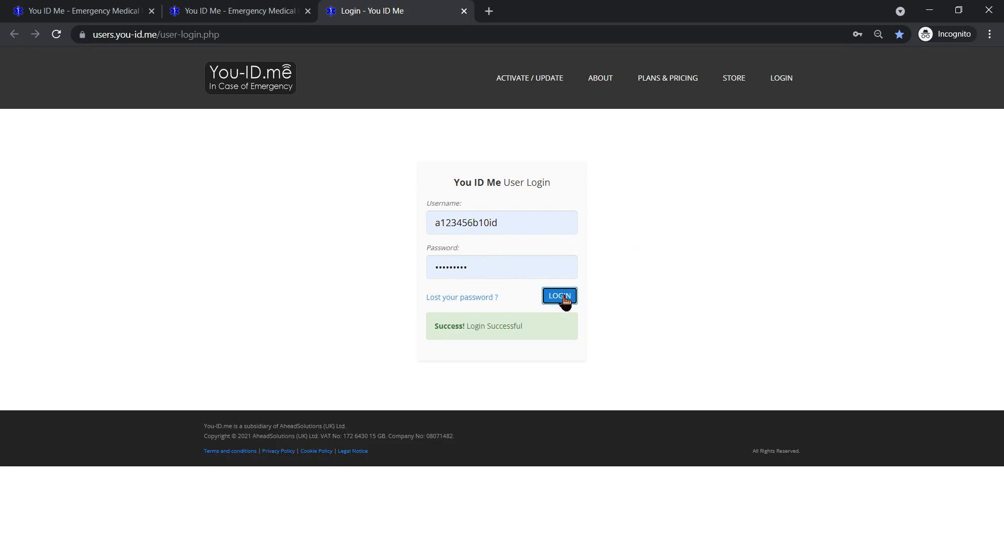
{"action": "left_click", "coordinate": [558, 295]}
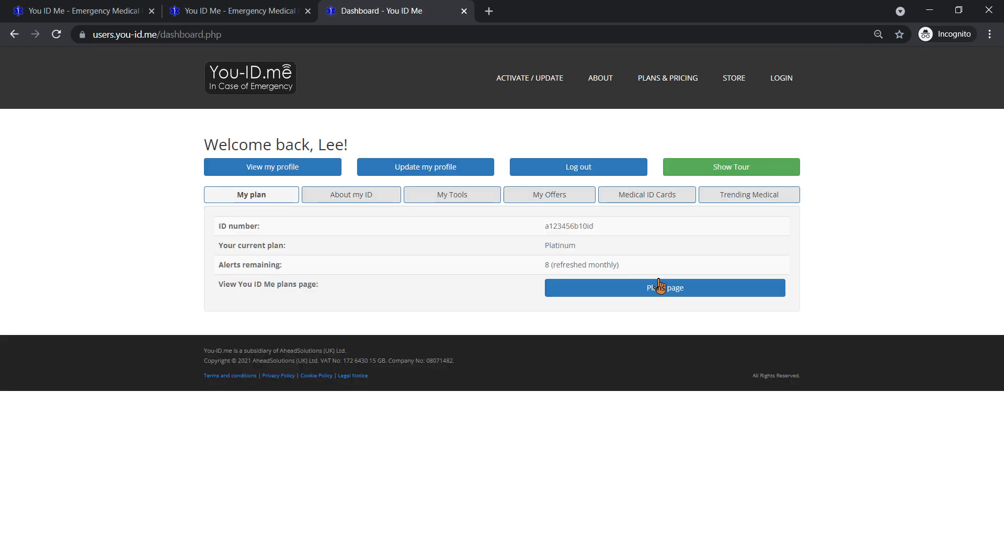
{"action": "mouse_move", "coordinate": [411, 234]}
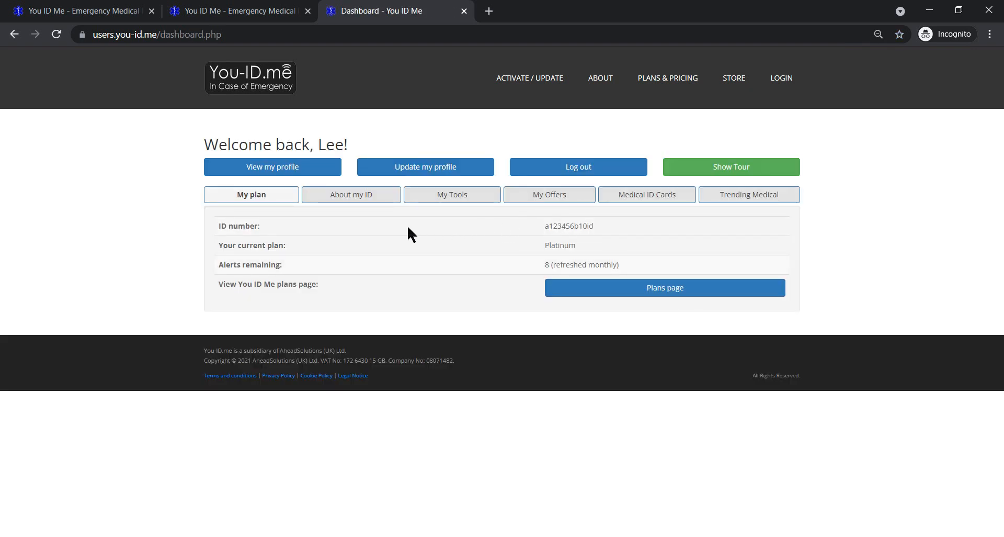
{"action": "mouse_move", "coordinate": [405, 245]}
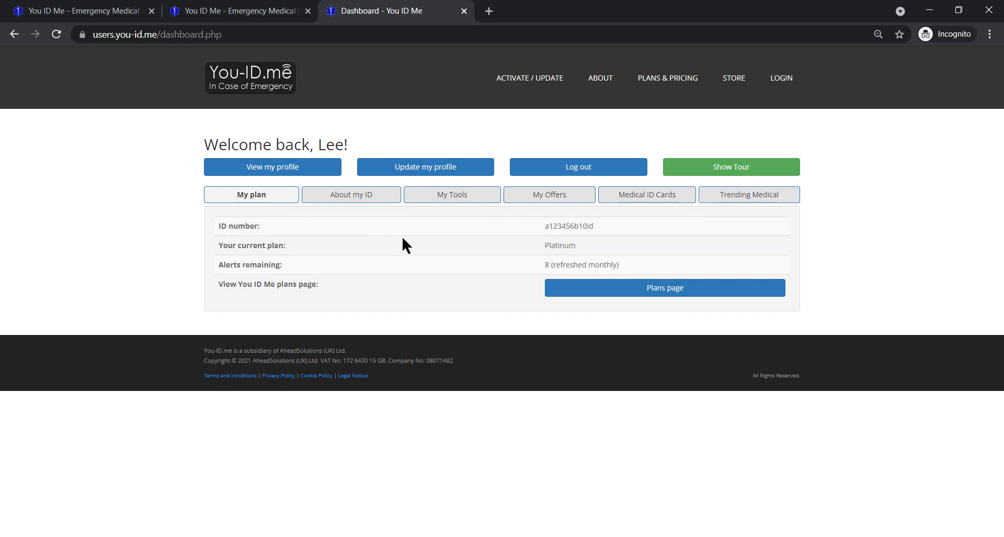
{"action": "mouse_move", "coordinate": [425, 166]}
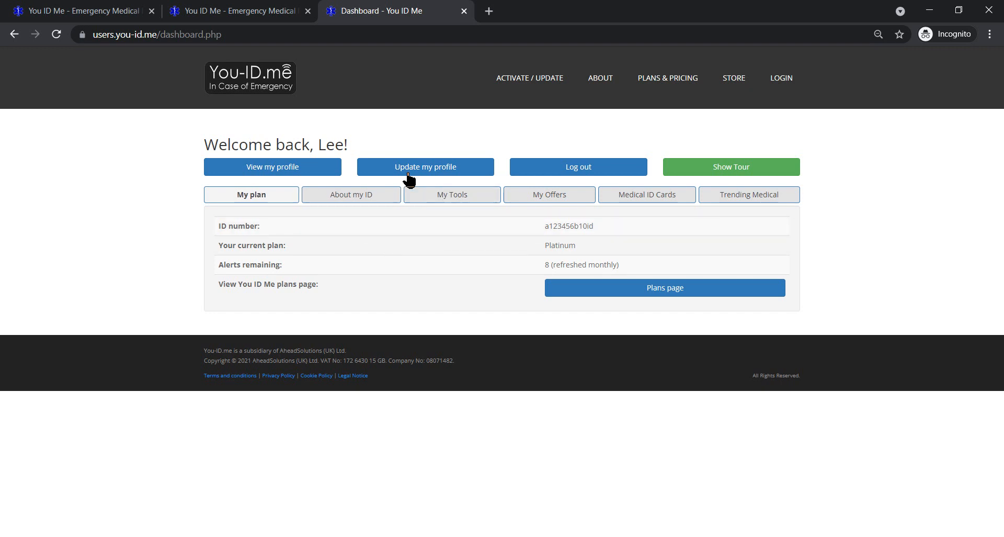
{"action": "mouse_move", "coordinate": [451, 194]}
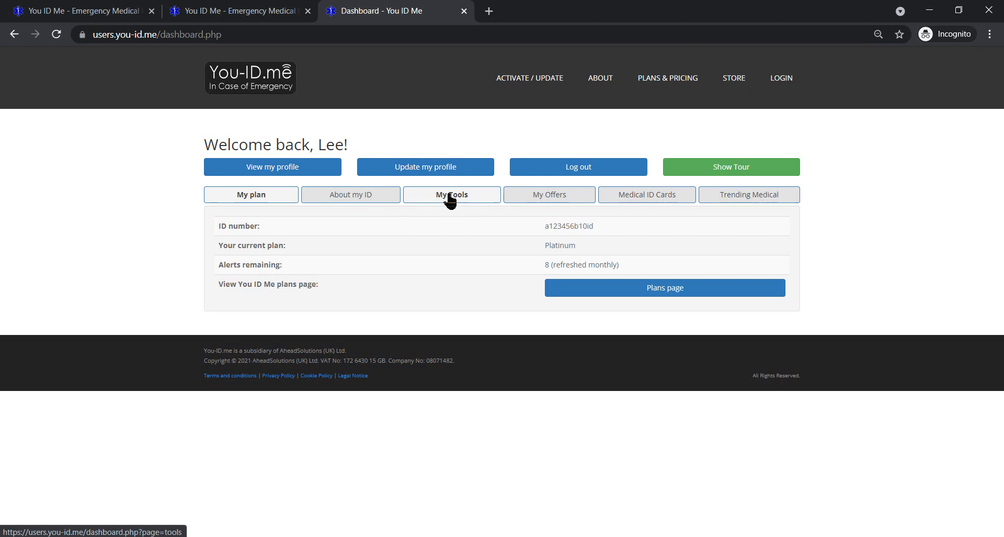
Switch the dashboard to the My Tools tab
{"action": "left_click", "coordinate": [451, 194]}
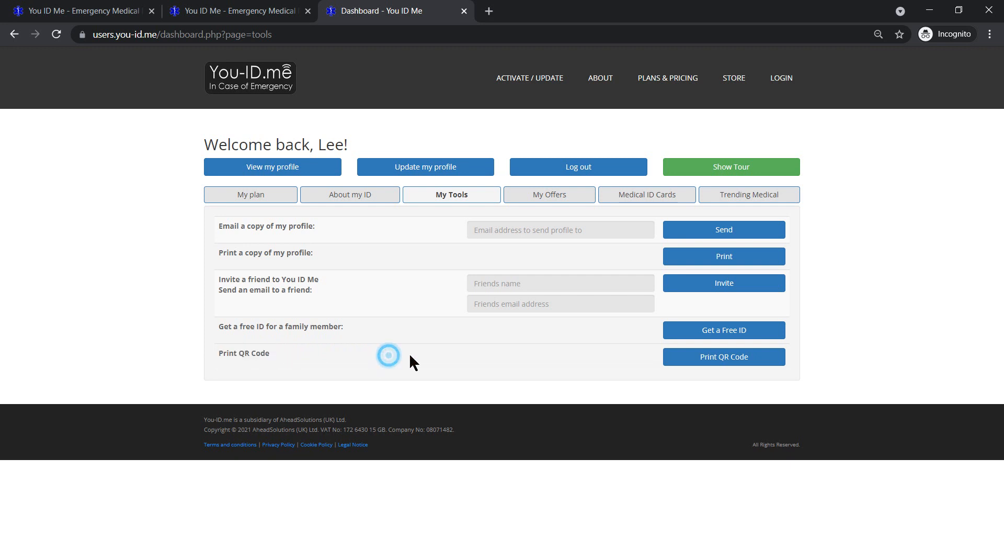
{"action": "mouse_move", "coordinate": [724, 357]}
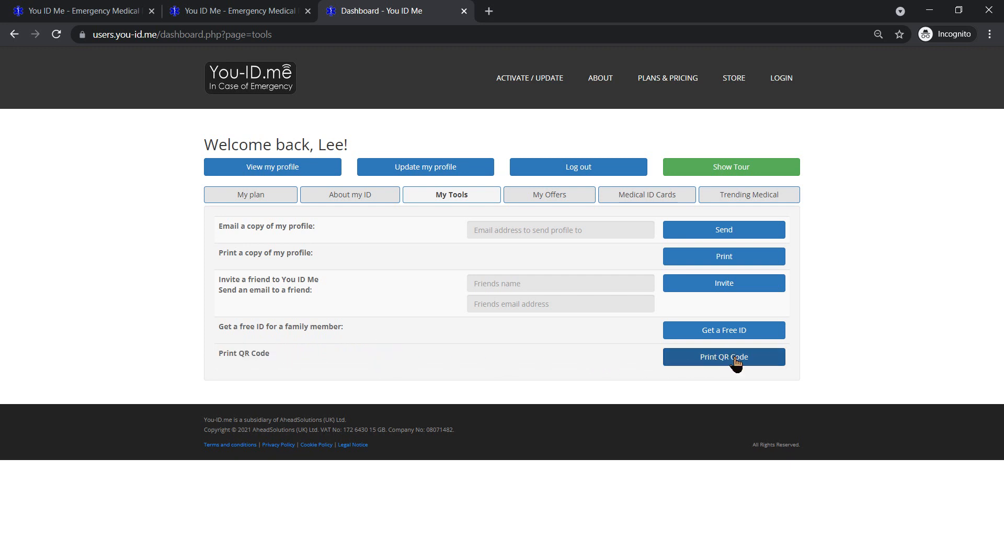
{"action": "mouse_move", "coordinate": [55, 500]}
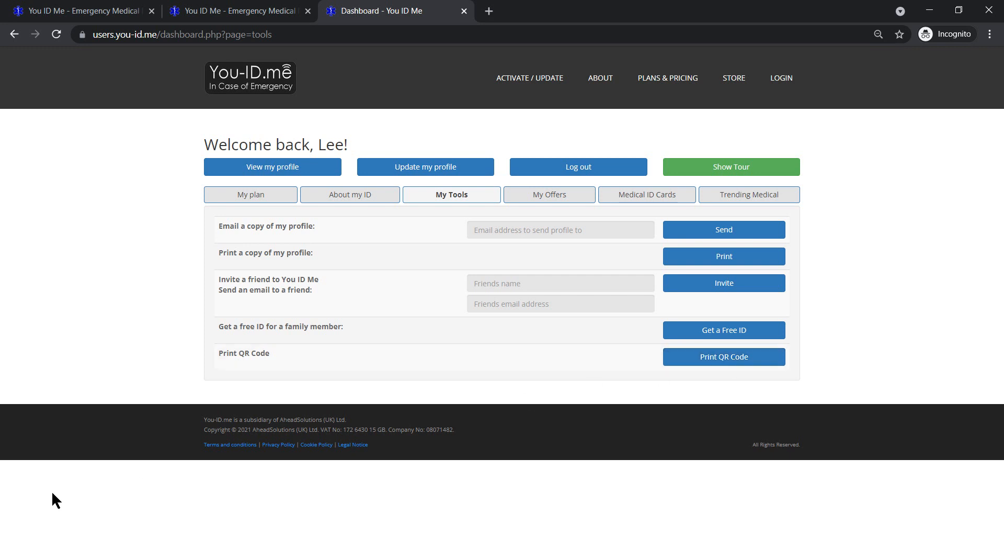
{"action": "mouse_move", "coordinate": [71, 514]}
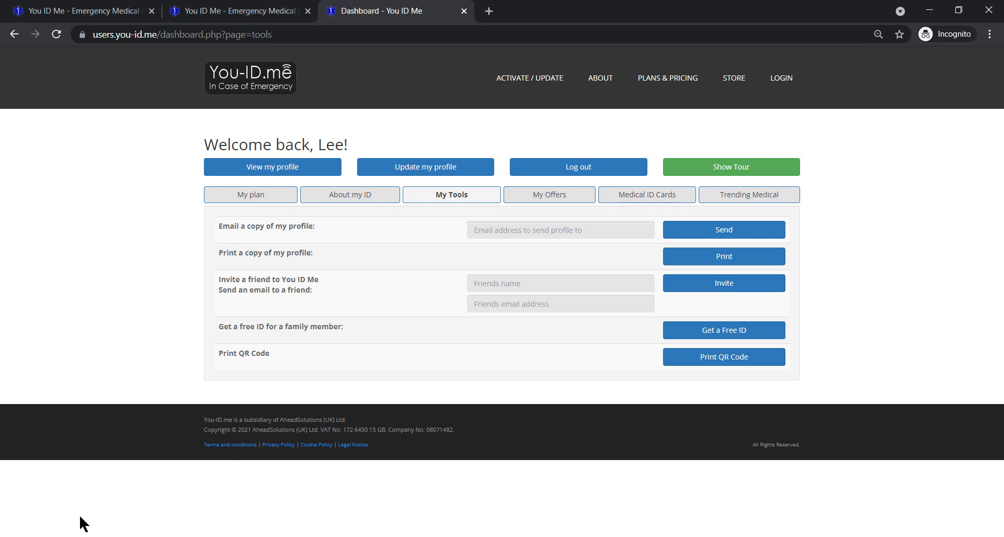
{"action": "mouse_move", "coordinate": [724, 357]}
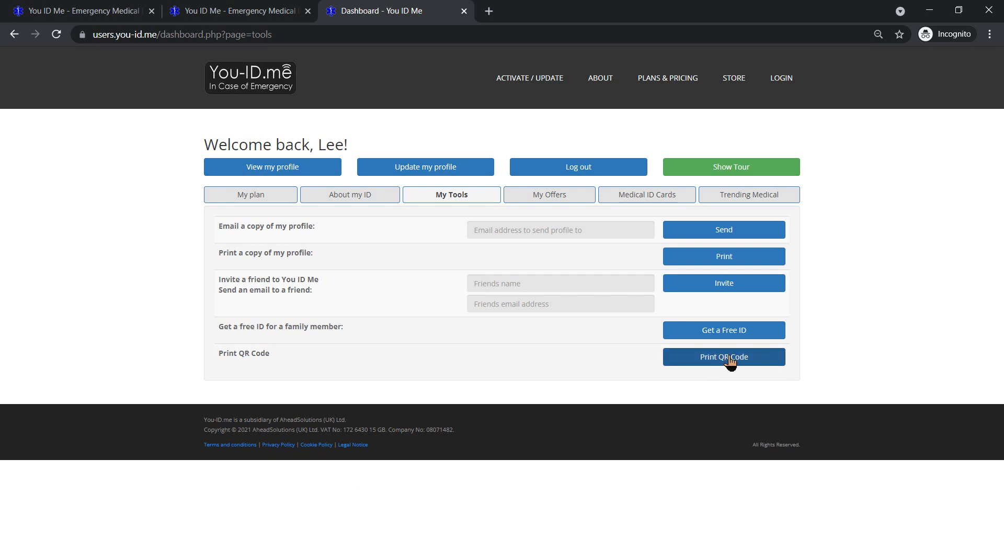
Download the profile QR code image with Print QR Code, yielding two PNG copies
{"action": "left_click", "coordinate": [724, 357]}
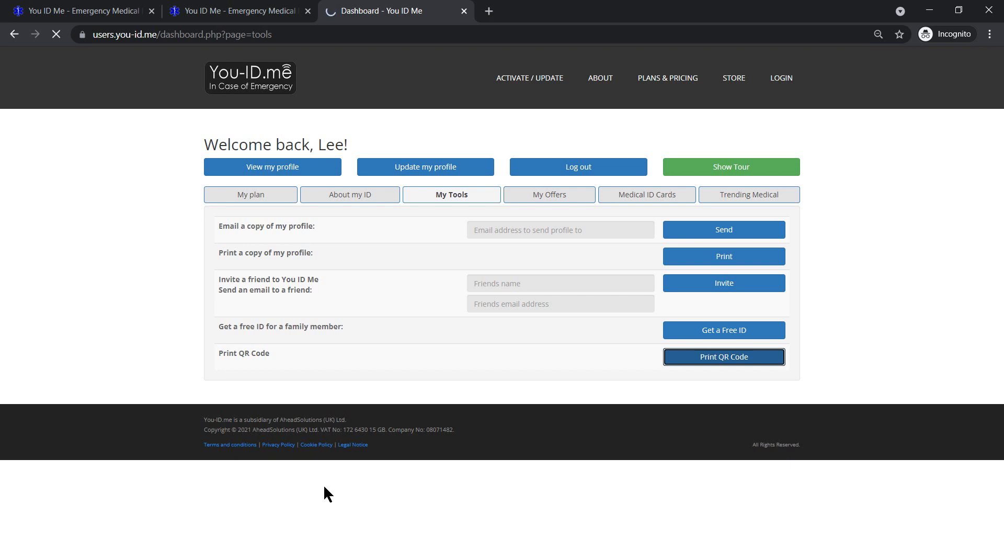
{"action": "mouse_move", "coordinate": [659, 490]}
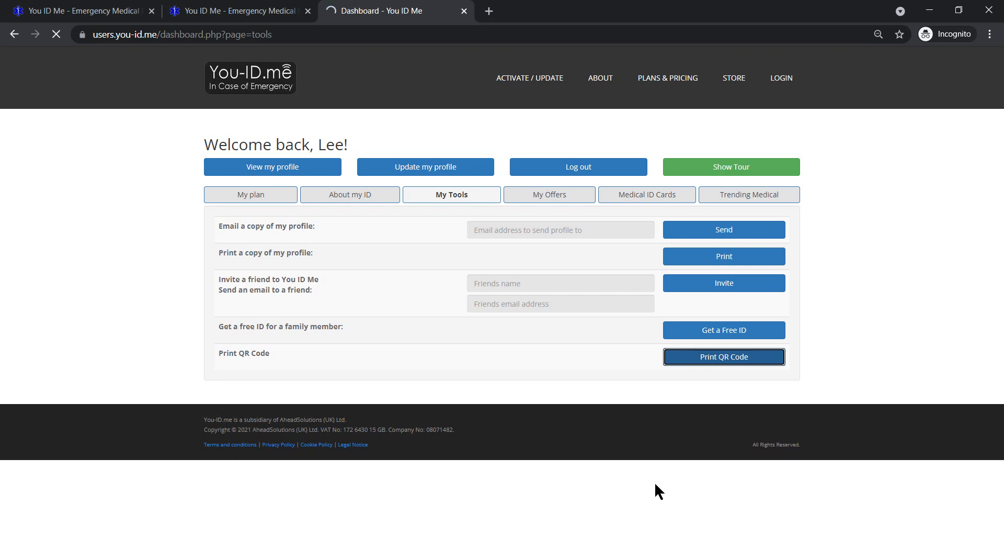
{"action": "left_click", "coordinate": [723, 357]}
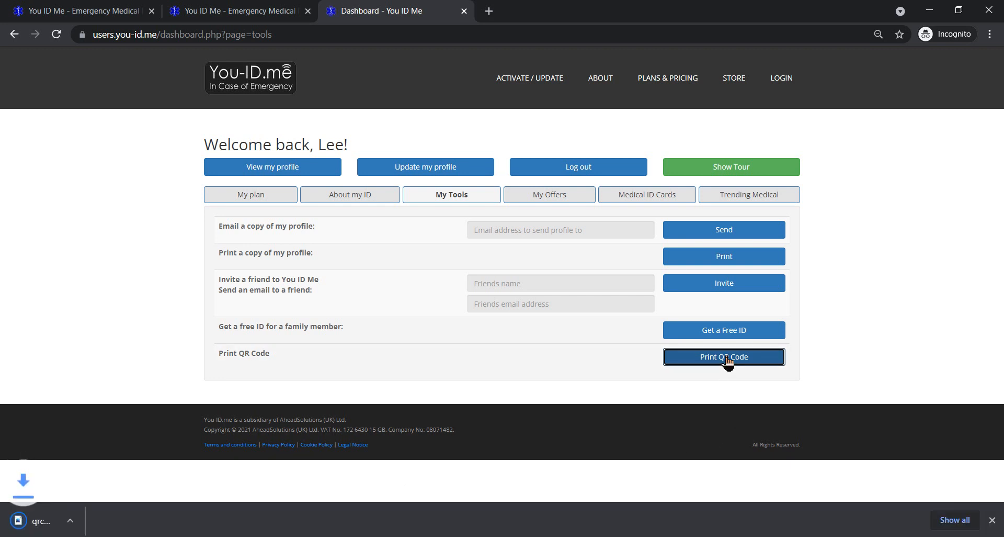
{"action": "left_click", "coordinate": [723, 356]}
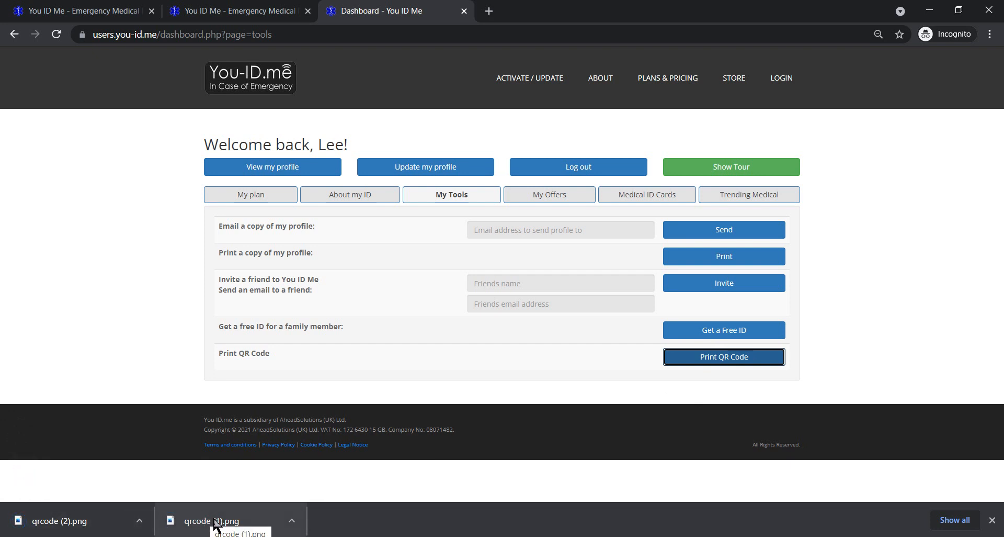
Open qrcode (1).png from the browser's download bar in Windows Photos
{"action": "left_click", "coordinate": [210, 520]}
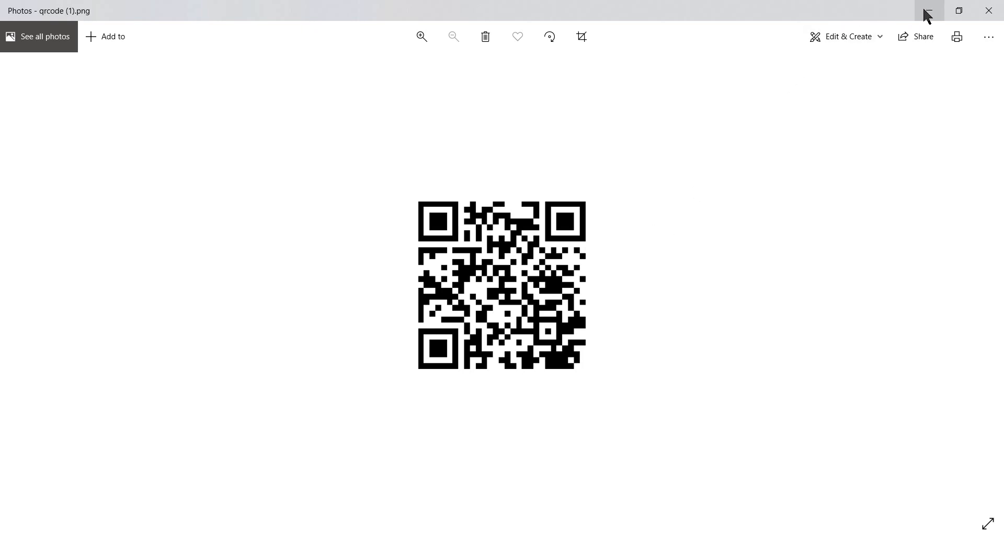
{"action": "mouse_move", "coordinate": [928, 11]}
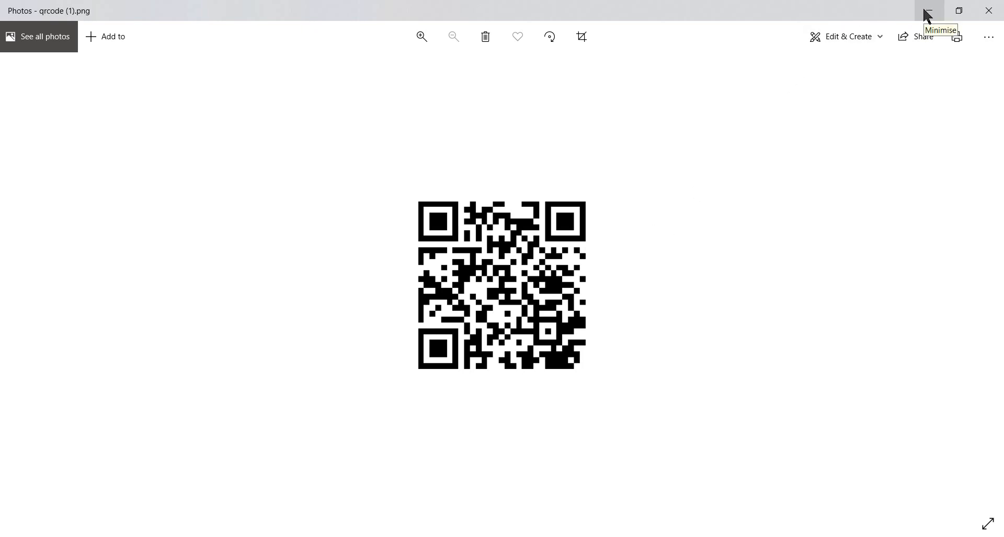
{"action": "mouse_move", "coordinate": [932, 13]}
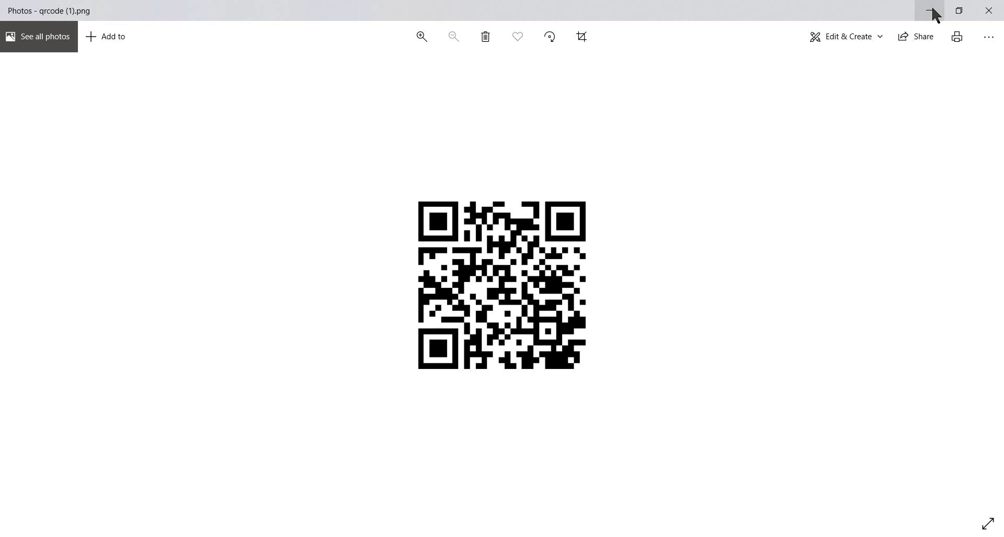
{"action": "mouse_move", "coordinate": [990, 40]}
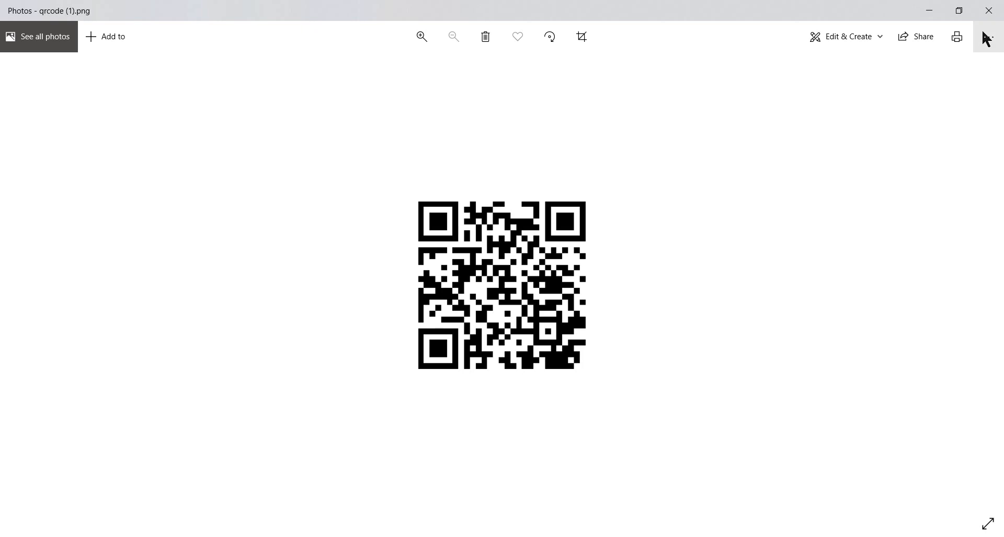